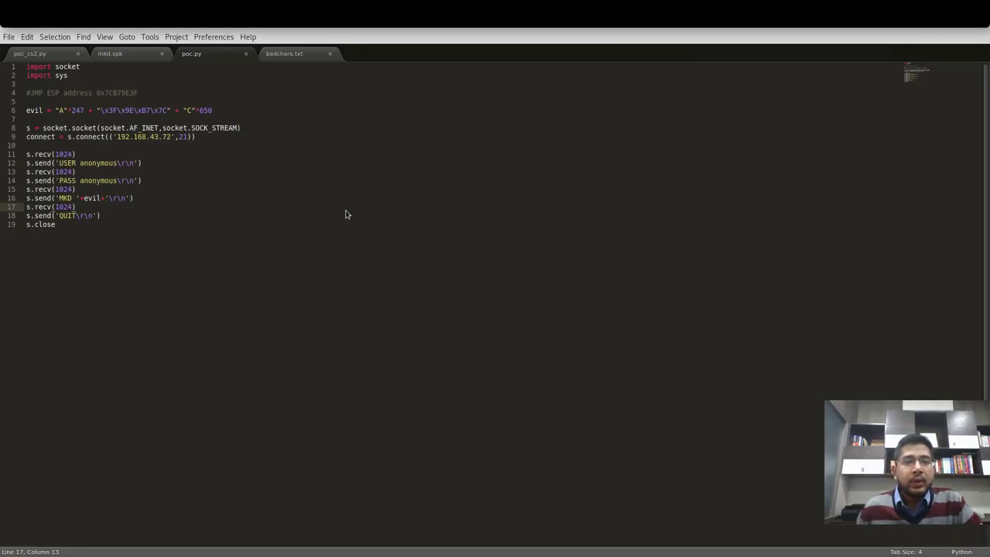
# - Copy the full bad-character array from badchars.txt for pasting into poc.py
pyautogui.press('ctrl+a')
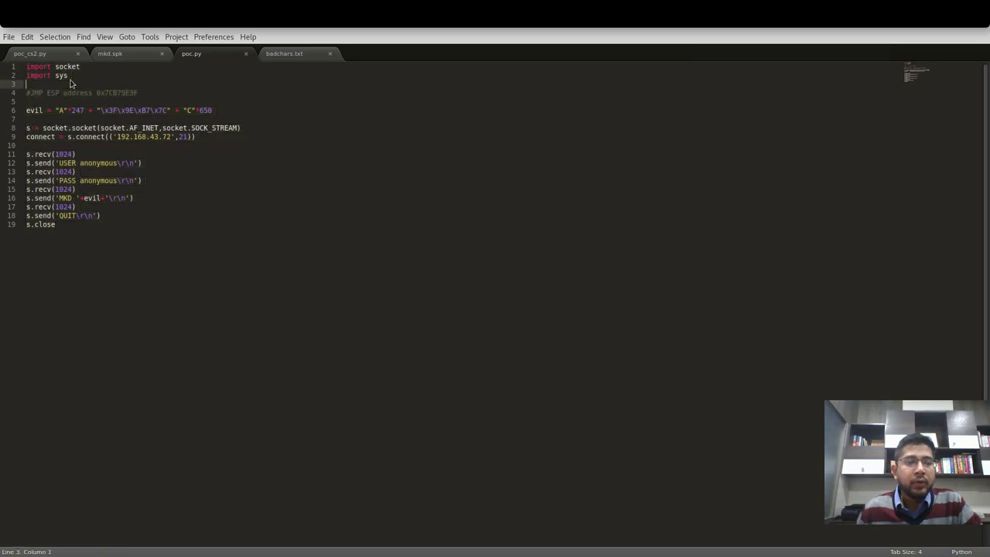
pyautogui.click(292, 53)
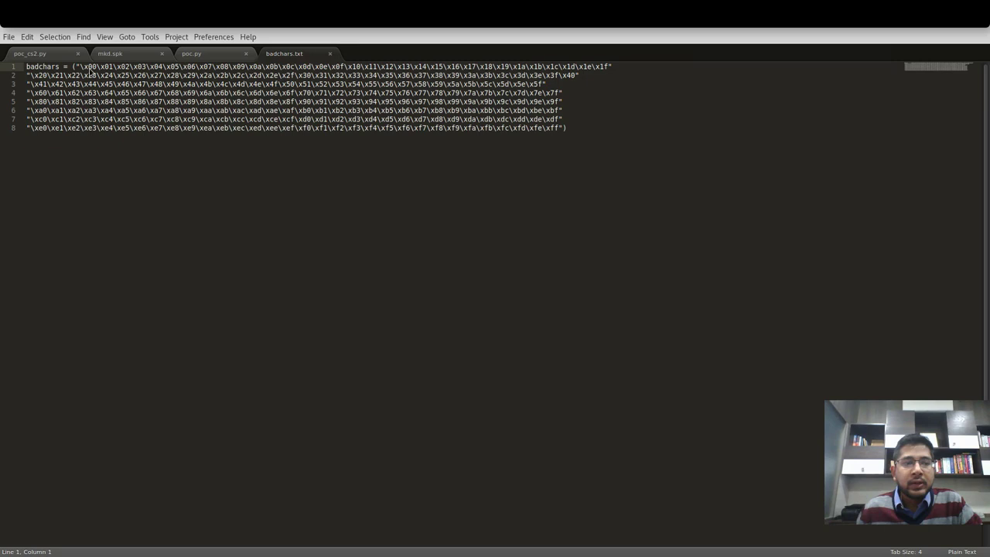
pyautogui.moveTo(564, 133)
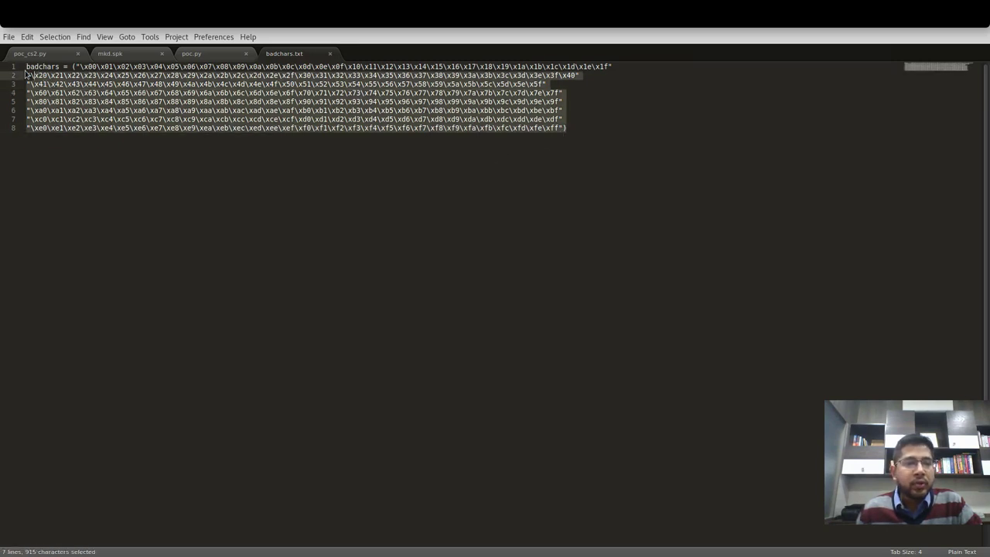
pyautogui.rightClick(58, 78)
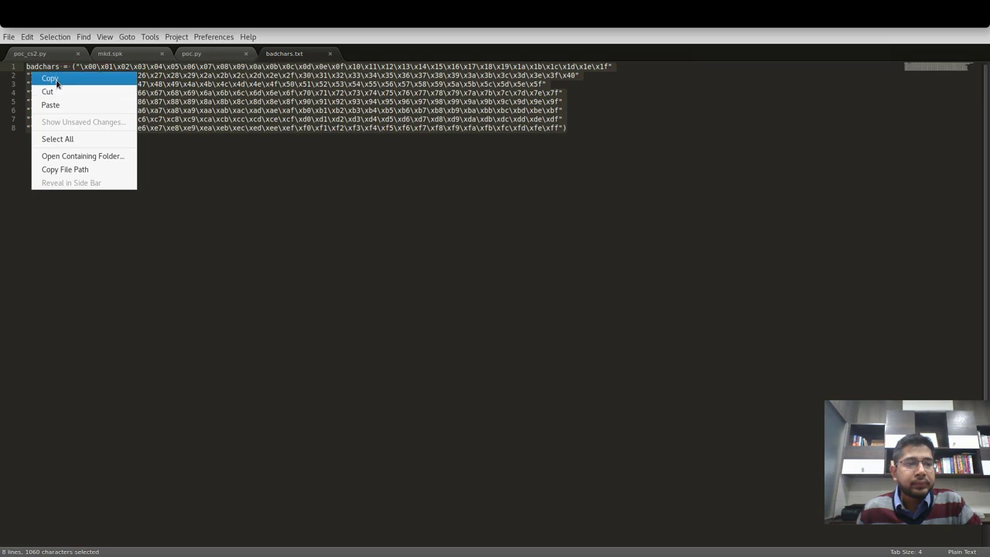
pyautogui.click(50, 75)
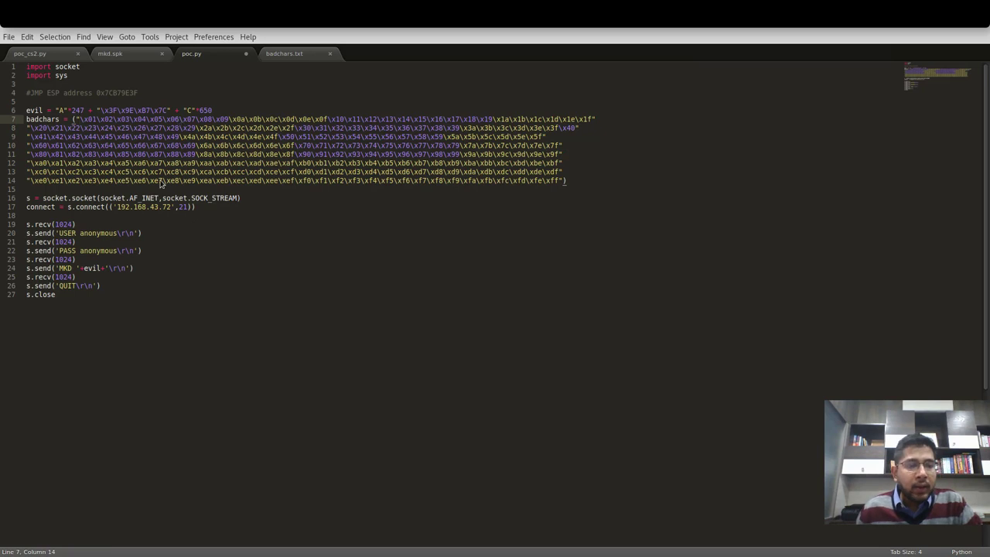
# - Move the badchars block above evil and end evil with badchars instead of "C"*650
pyautogui.moveTo(72, 118); pyautogui.dragTo(565, 180)
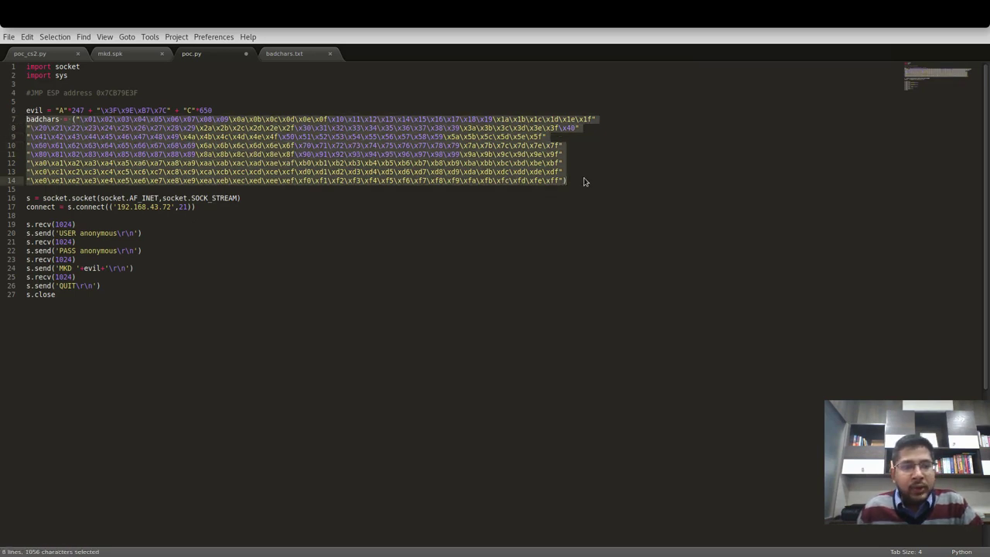
pyautogui.press('Ctrl+x')
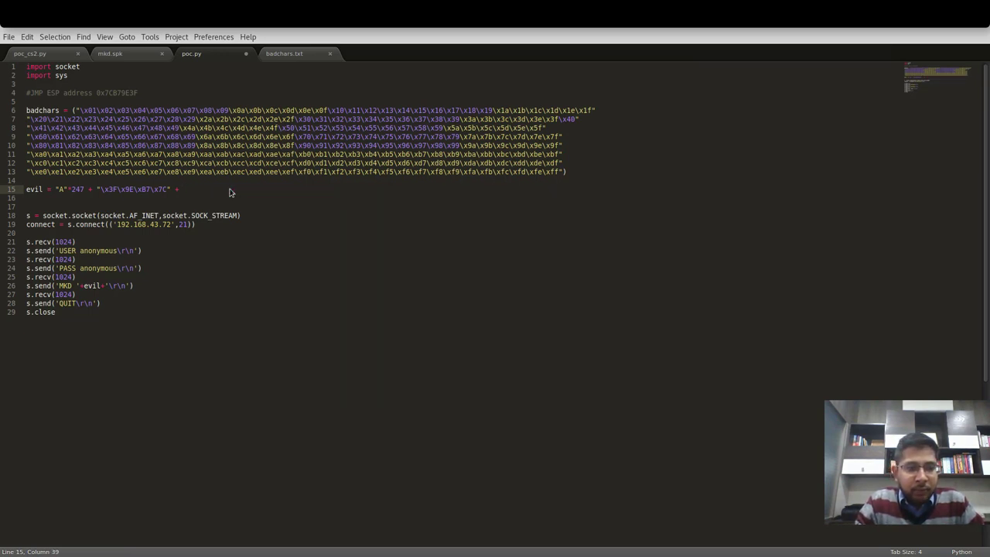
pyautogui.write('badchars')
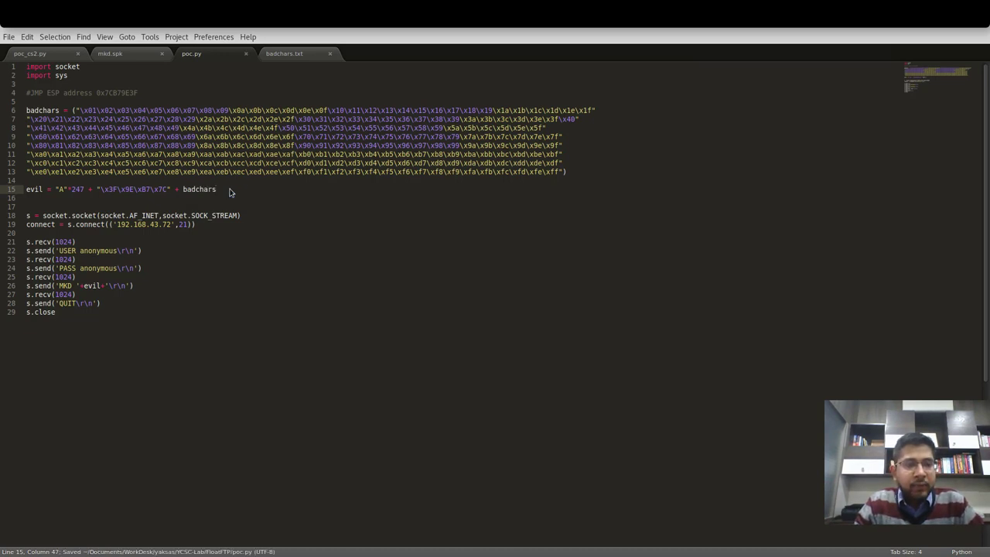
pyautogui.click(195, 225)
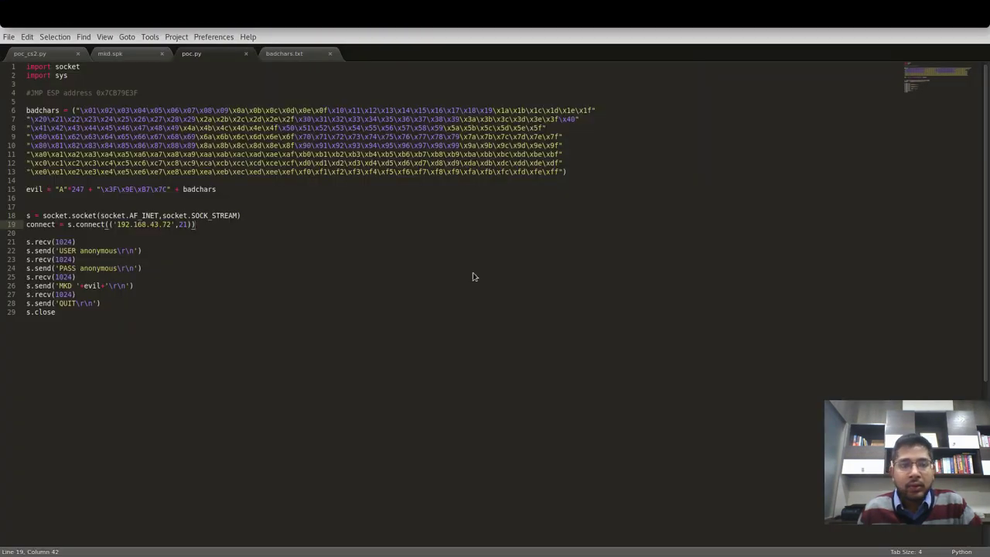
# - Run poc.py with python from the Terminal against the FTP server
pyautogui.press('alt+Tab')
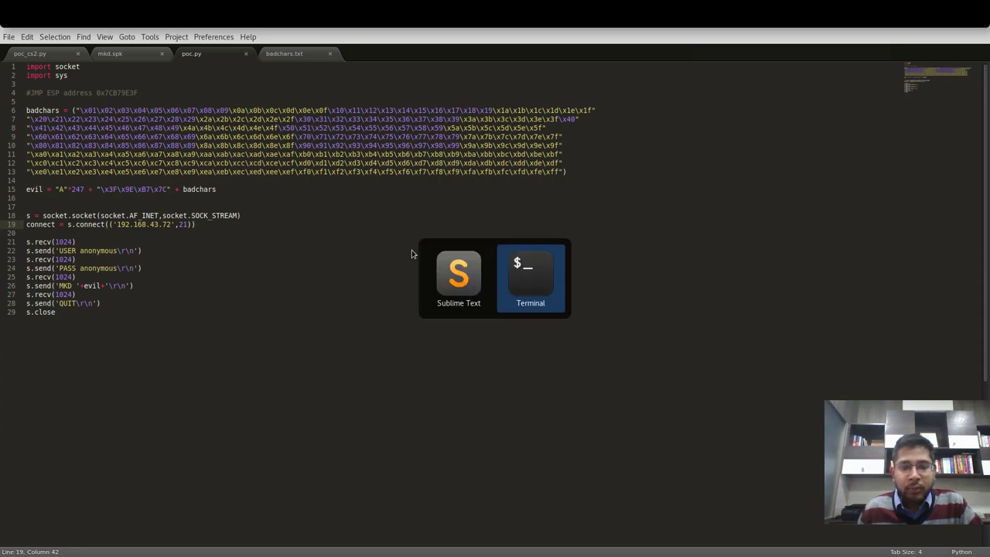
pyautogui.click(530, 276)
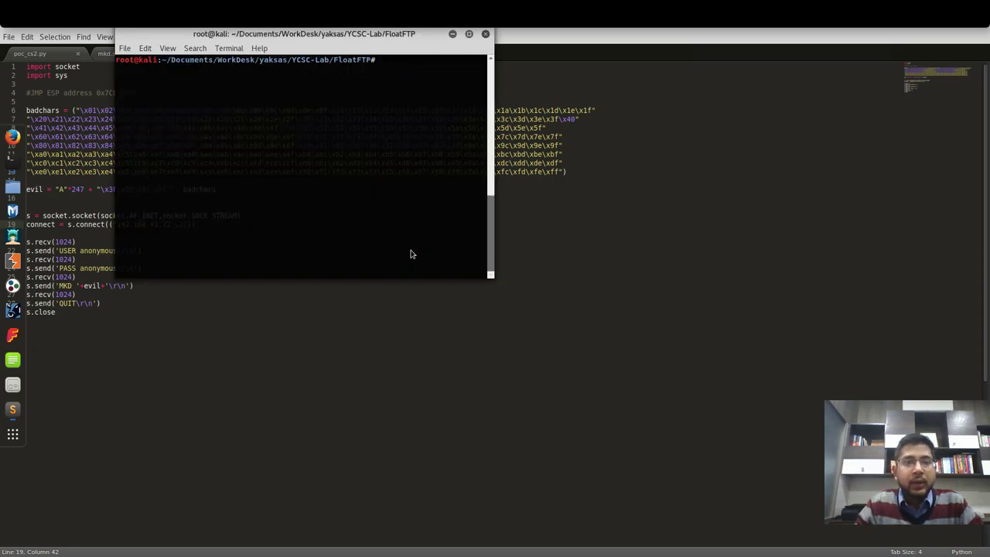
pyautogui.write('p')
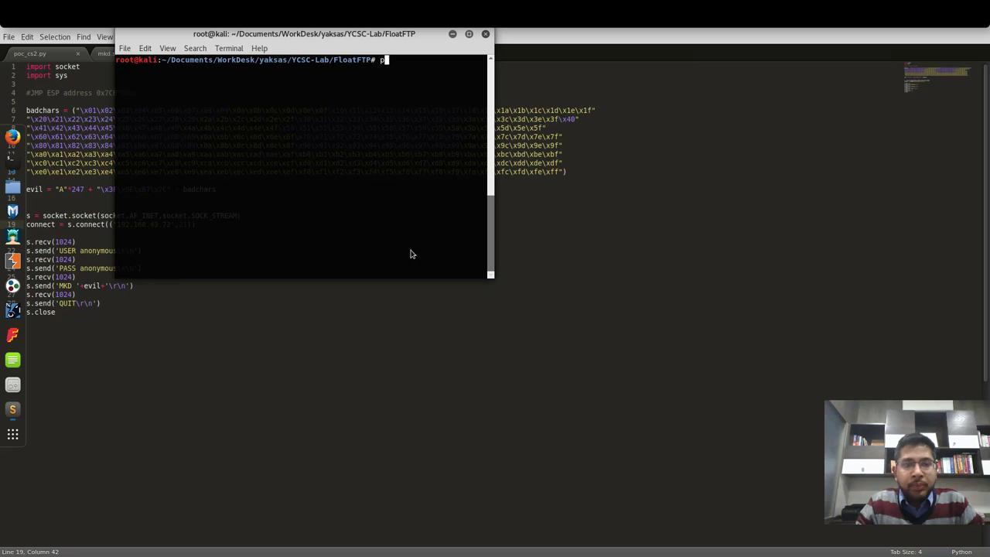
pyautogui.write('ython')
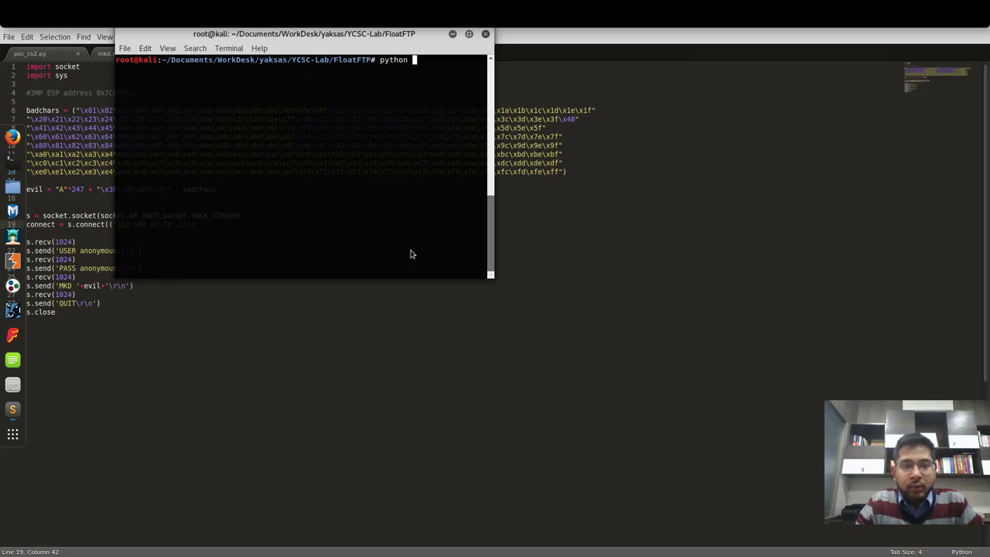
pyautogui.write('poc')
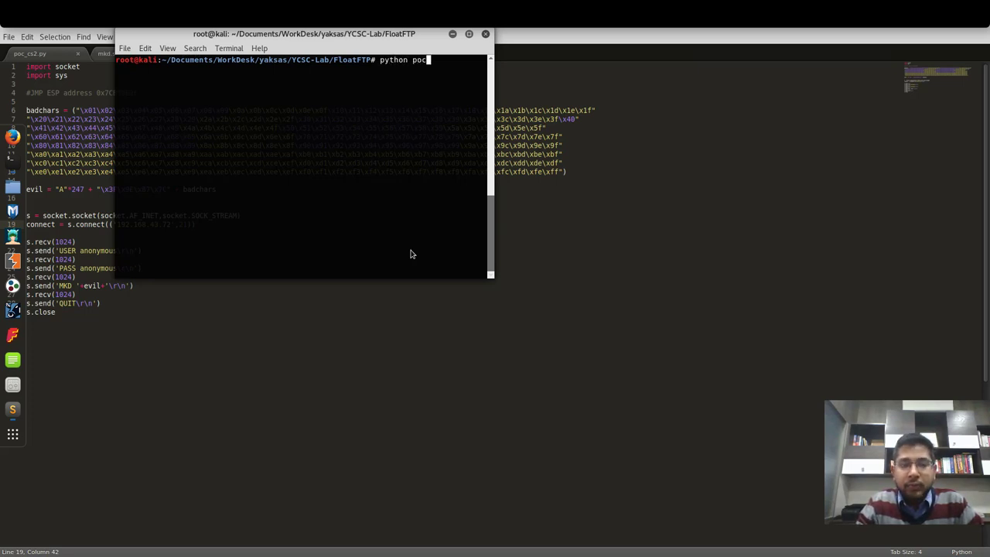
pyautogui.write('.py')
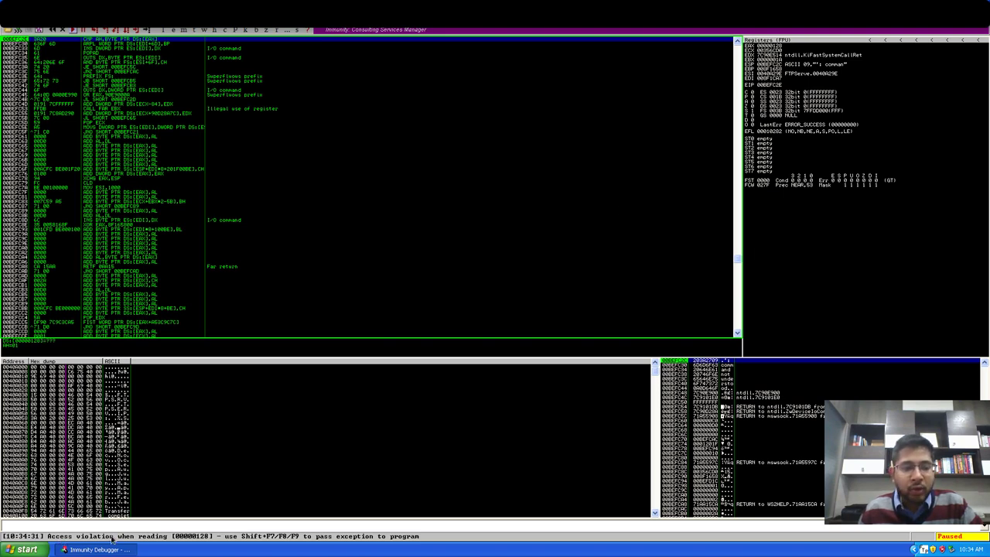
pyautogui.moveTo(781, 84)
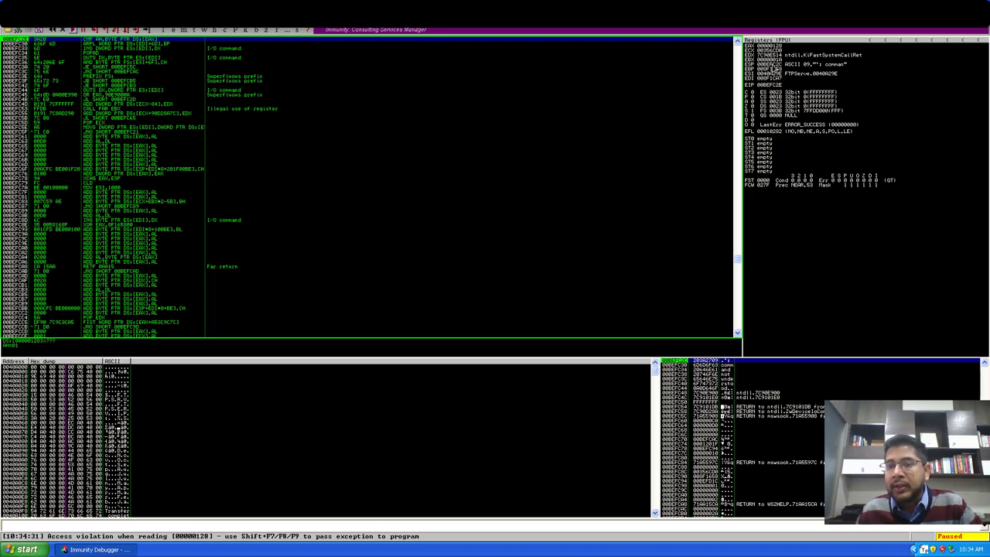
# - Follow ESP in the dump to see where the A padding and bad-character bytes landed
pyautogui.rightClick(769, 68)
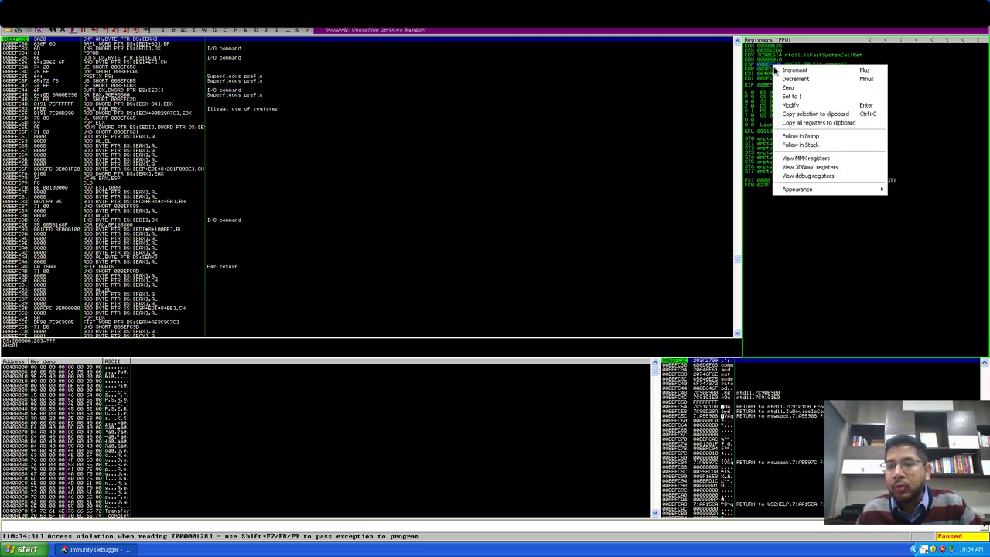
pyautogui.moveTo(800, 136)
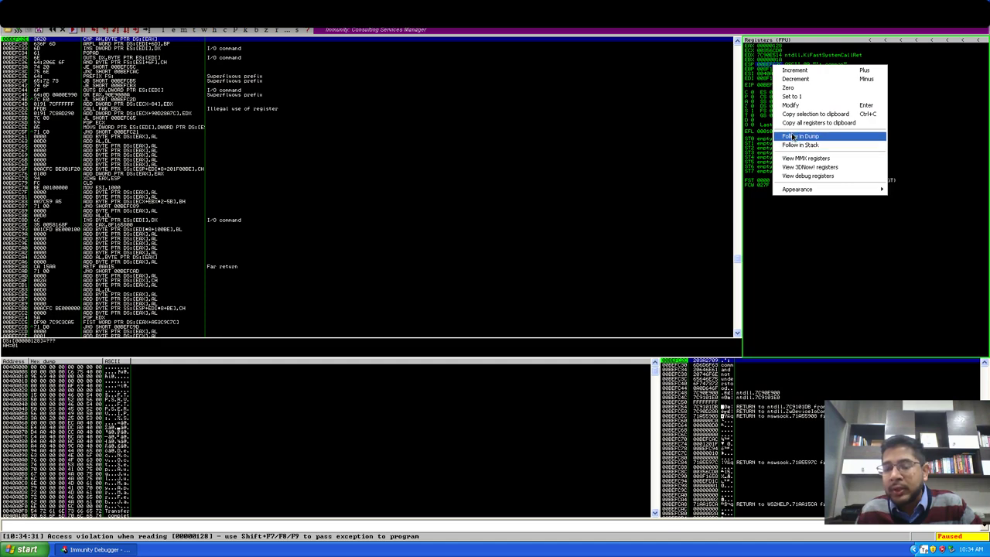
pyautogui.click(800, 137)
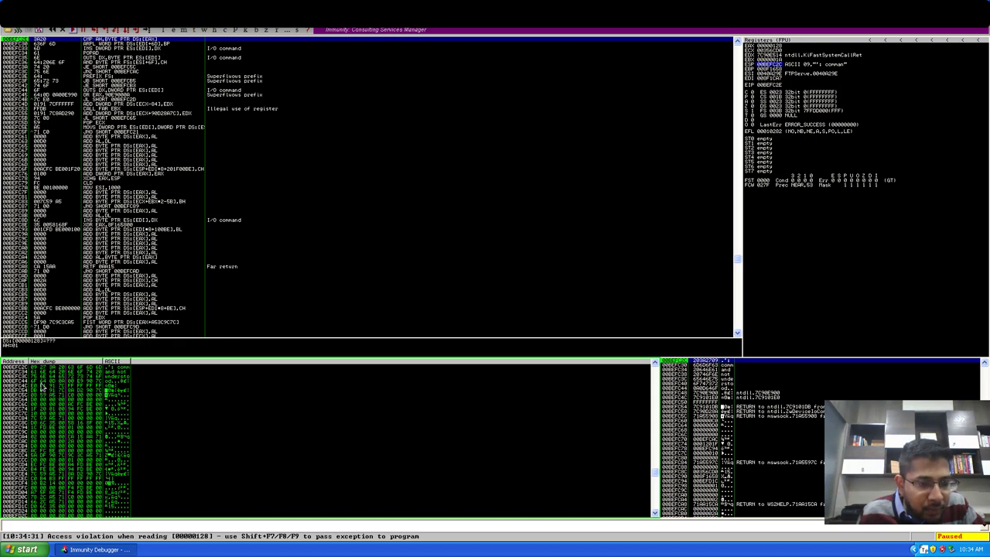
pyautogui.moveTo(630, 363)
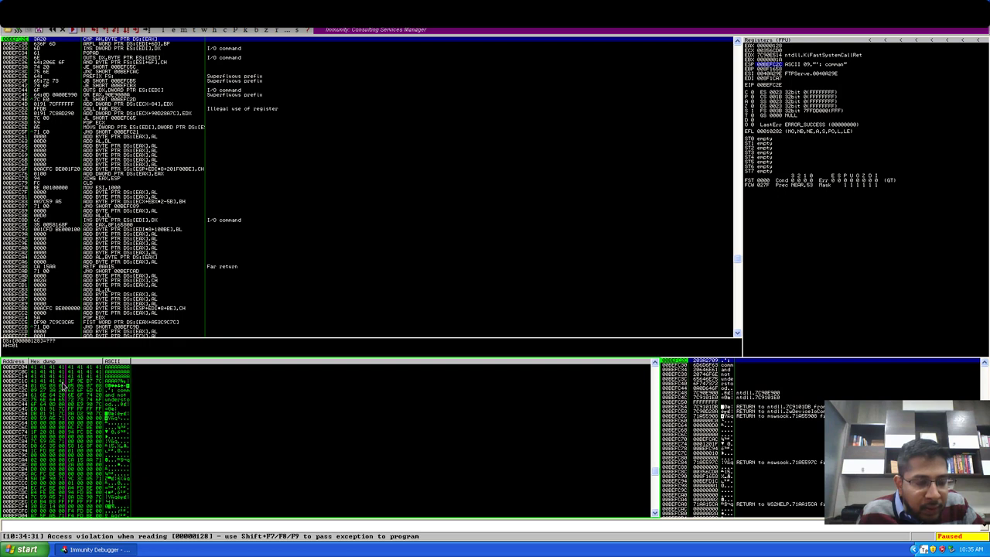
pyautogui.moveTo(75, 386)
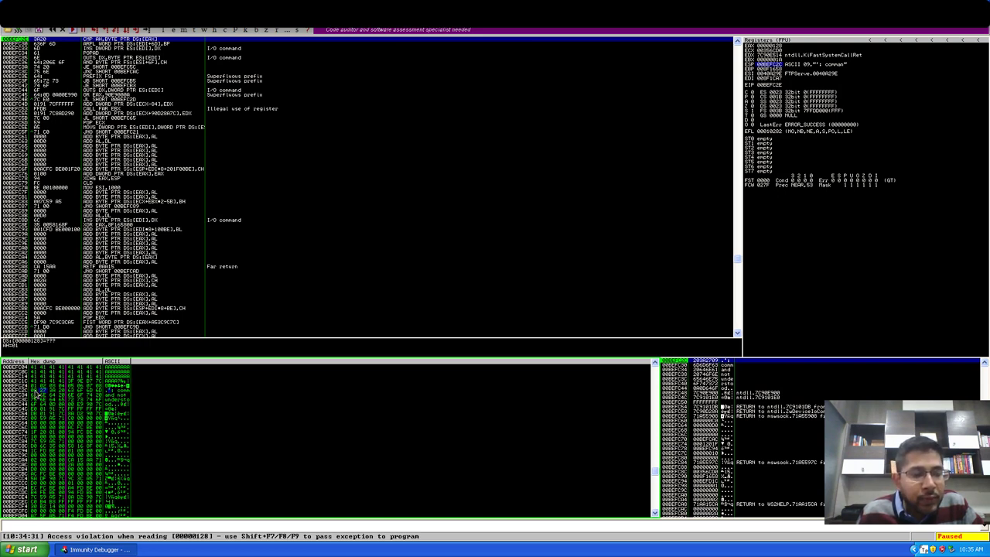
pyautogui.moveTo(42, 390)
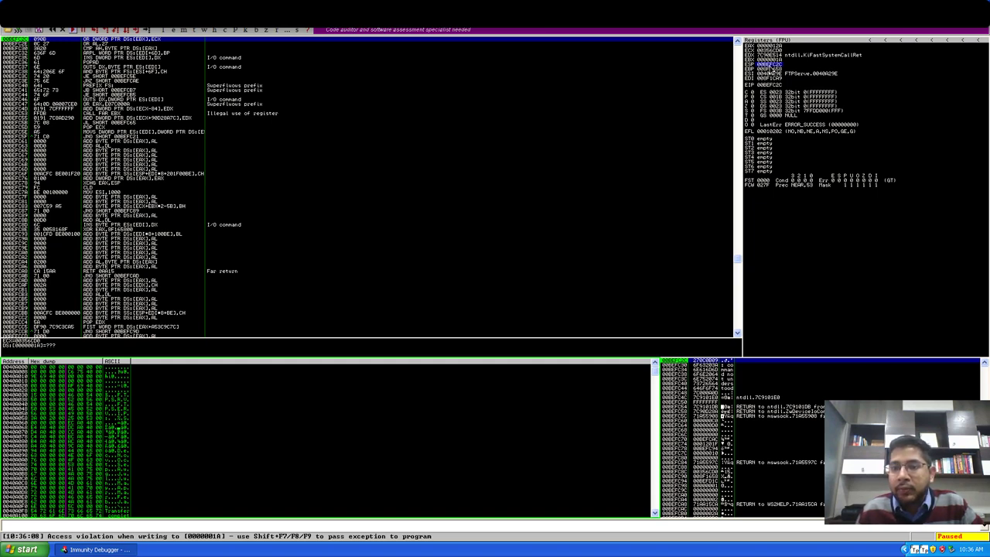
pyautogui.rightClick(773, 68)
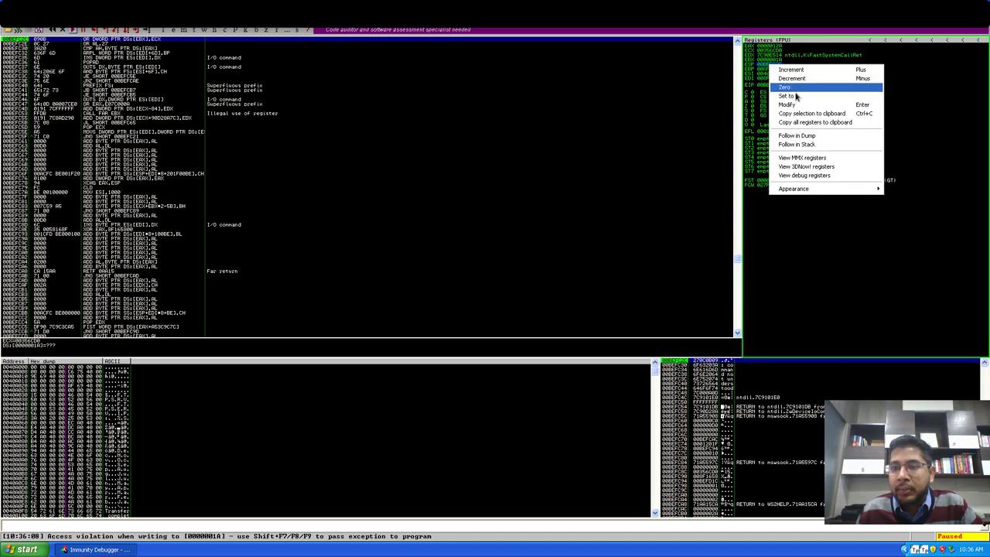
pyautogui.click(792, 96)
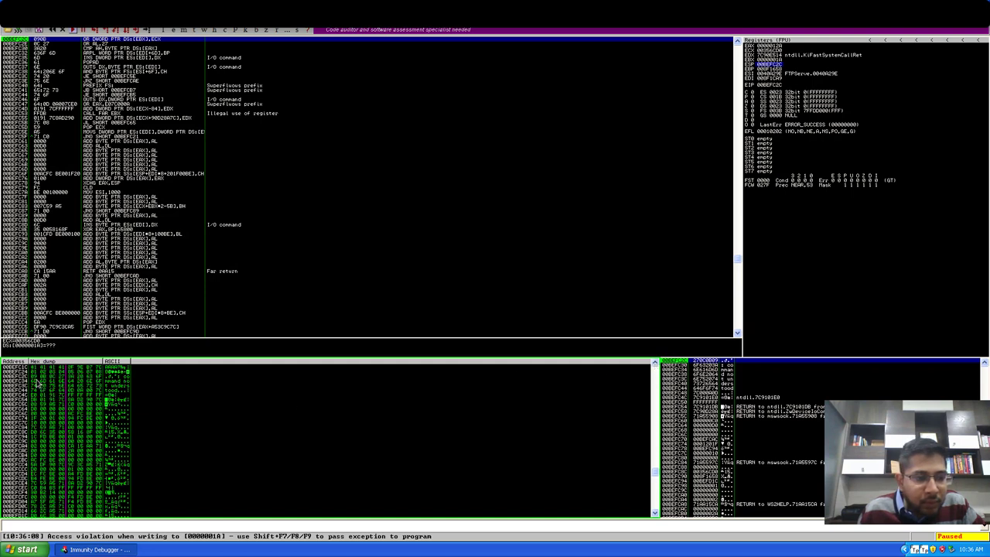
pyautogui.moveTo(54, 393)
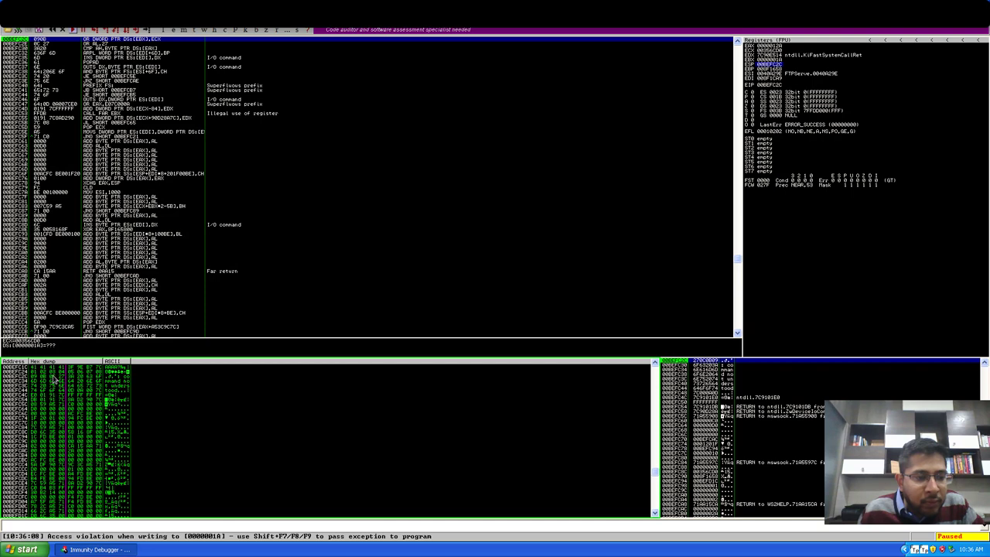
pyautogui.moveTo(53, 377)
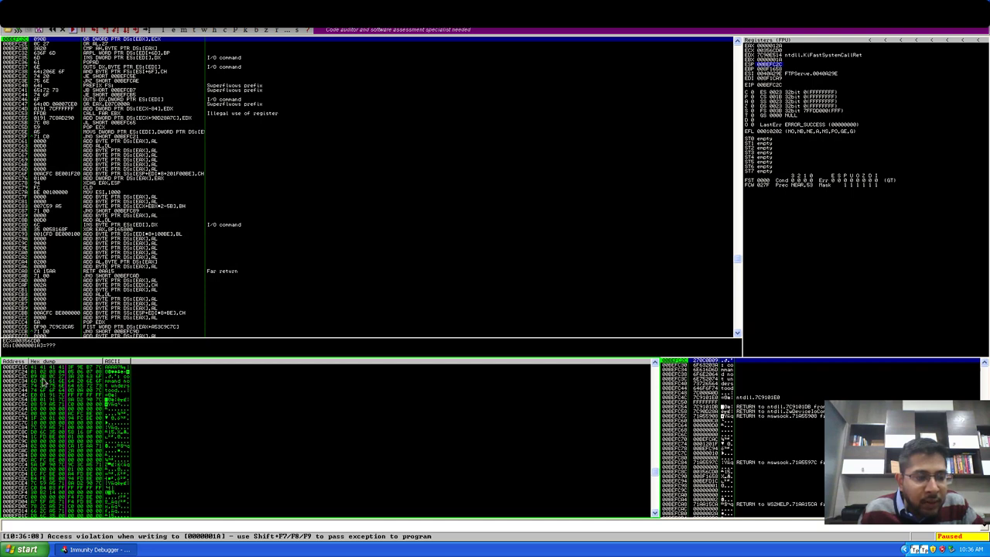
pyautogui.moveTo(58, 381)
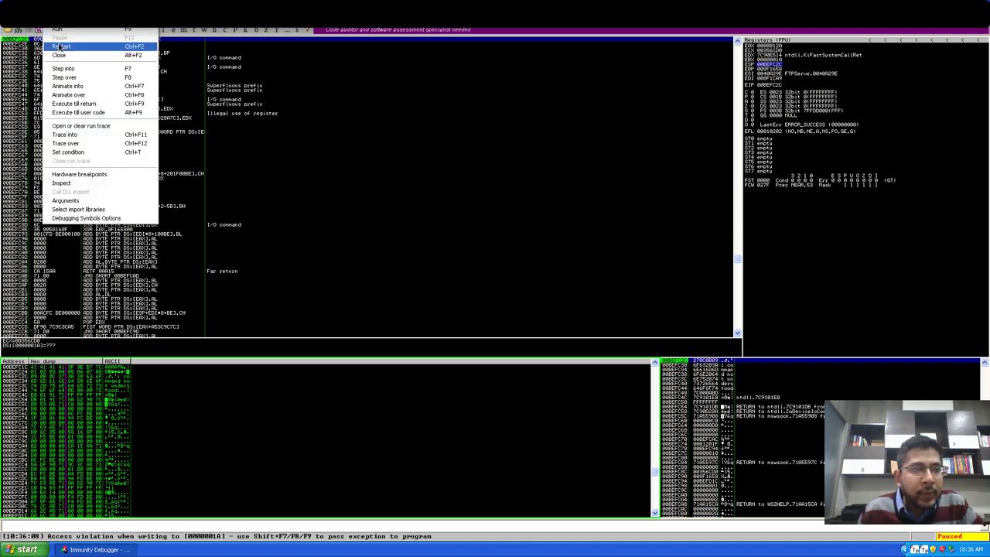
# - Restart FTPServer.exe in the debugger and let it run again
pyautogui.click(62, 48)
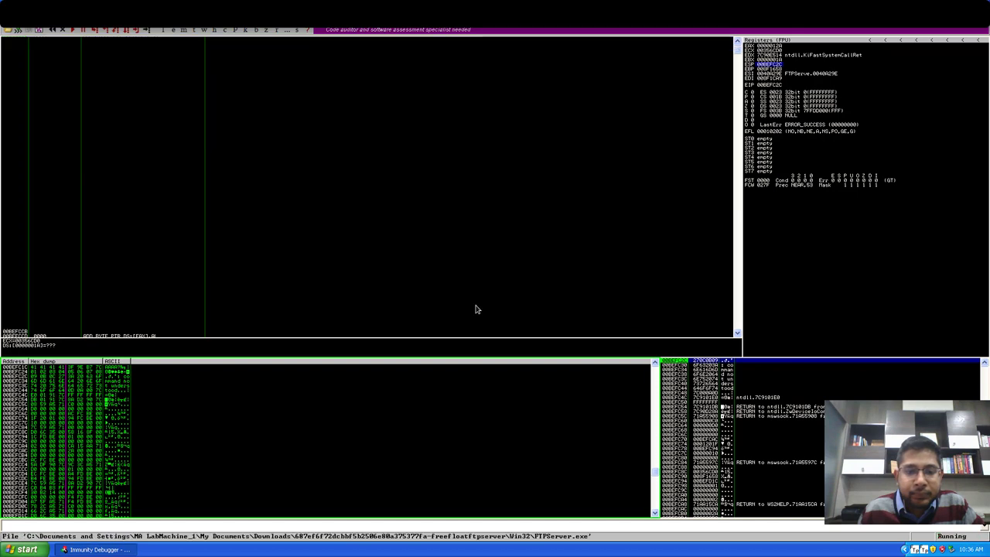
pyautogui.click(77, 29)
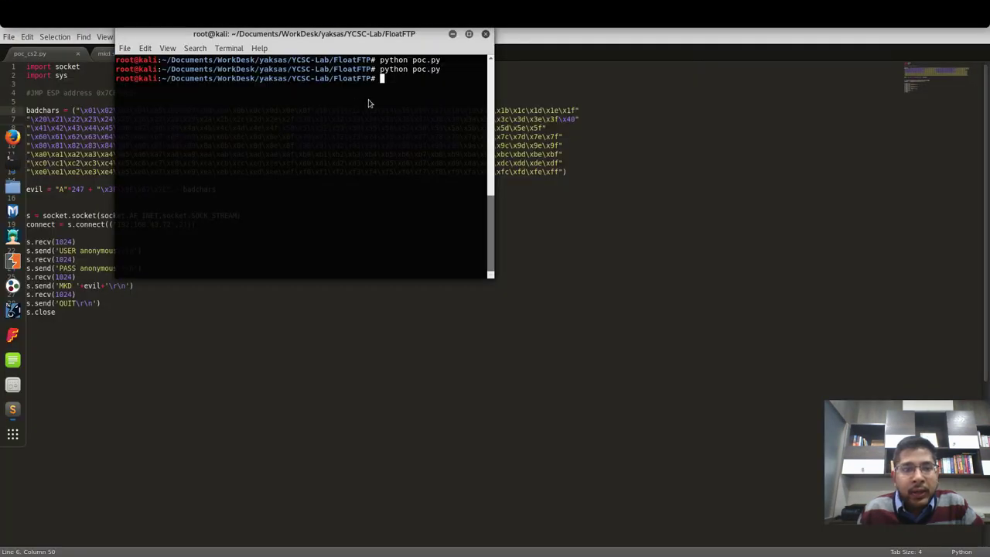
pyautogui.click(483, 33)
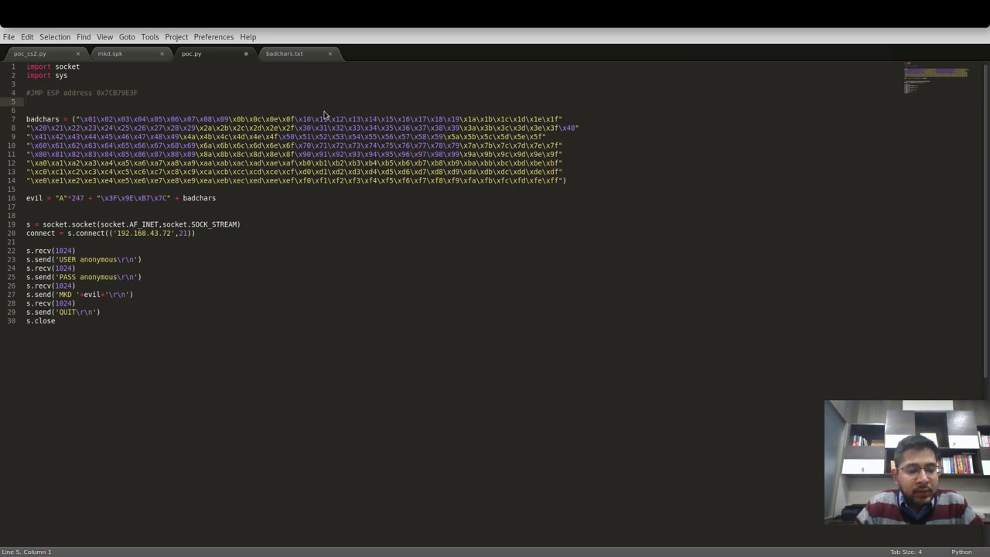
# - Add the comment '# badchars: \x00\x0A\x0D' to poc.py
pyautogui.write('#')
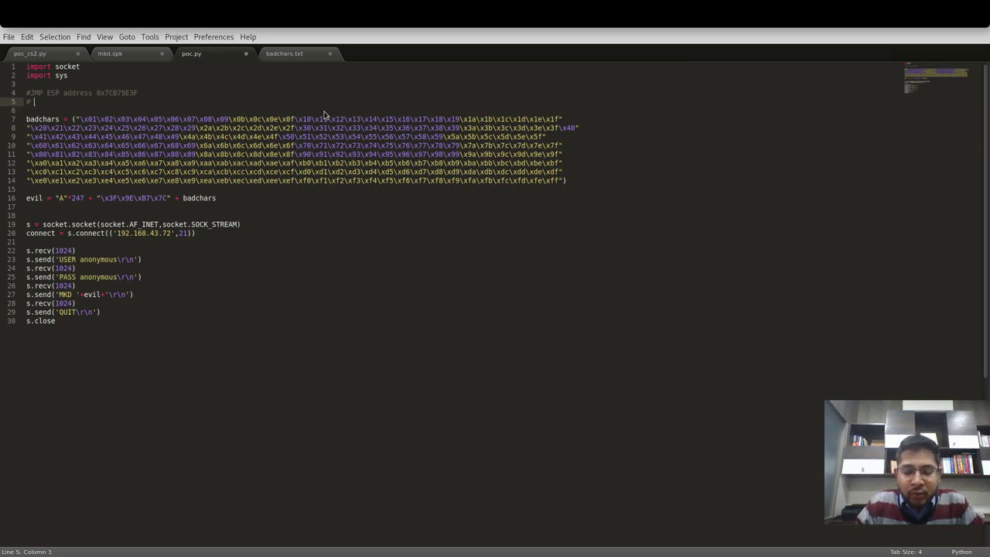
pyautogui.write('badchars:')
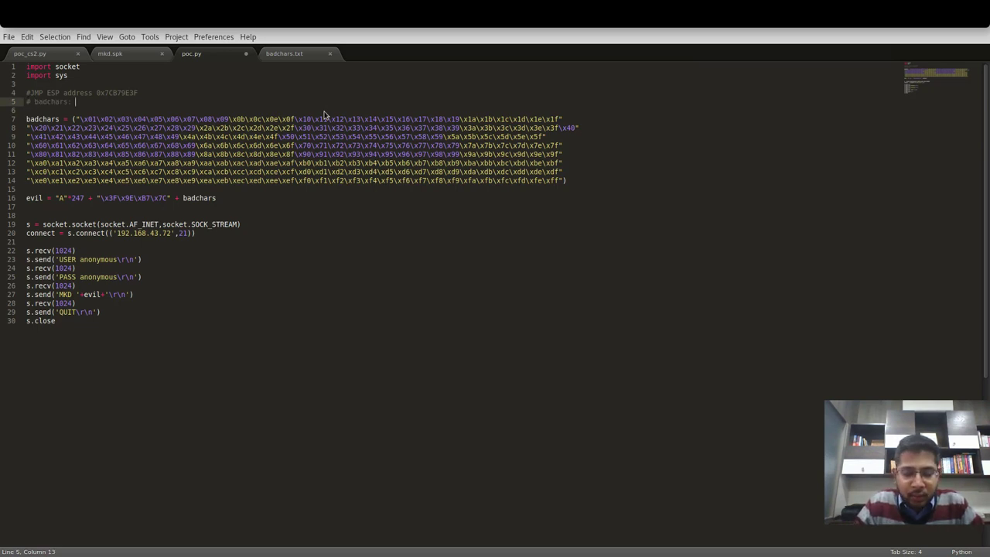
pyautogui.write('\\x00')
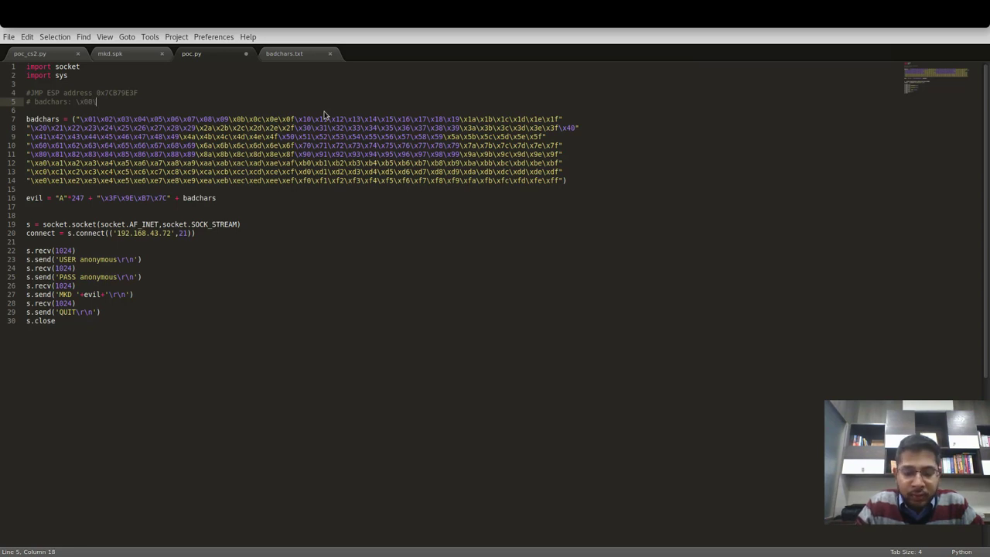
pyautogui.write('\\x0A')
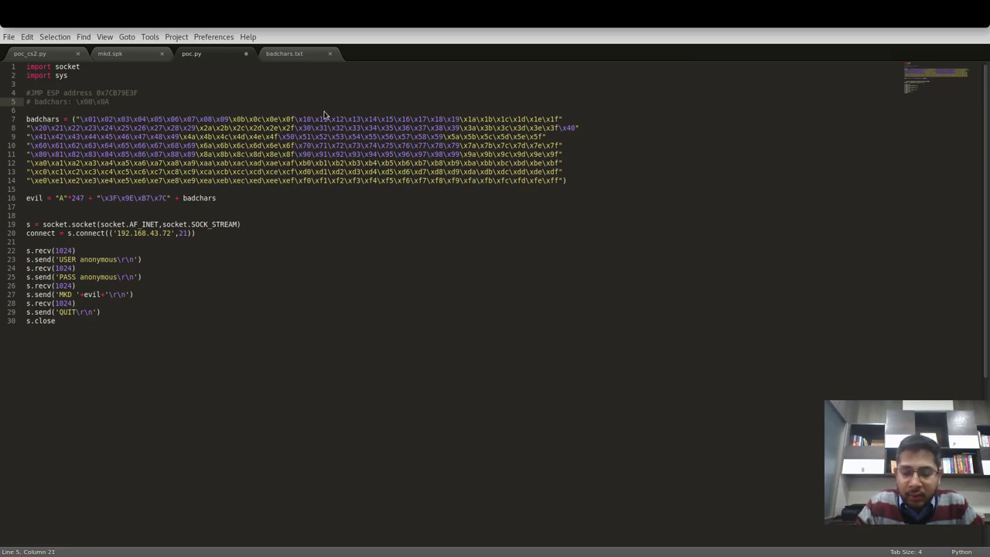
pyautogui.write('\\x0D')
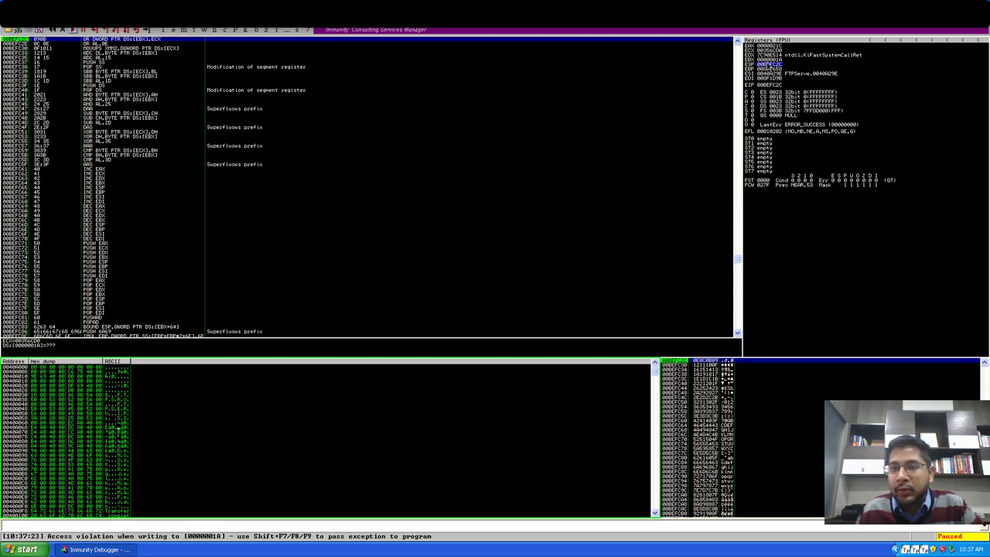
# - Follow ESP in the dump to check the bad-character bytes of the latest crash
pyautogui.rightClick(769, 58)
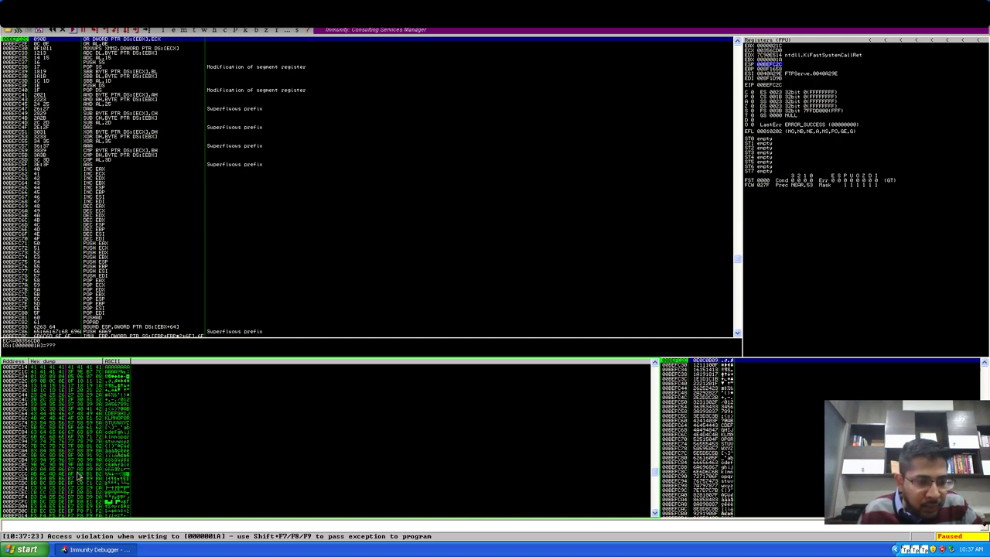
pyautogui.moveTo(88, 499)
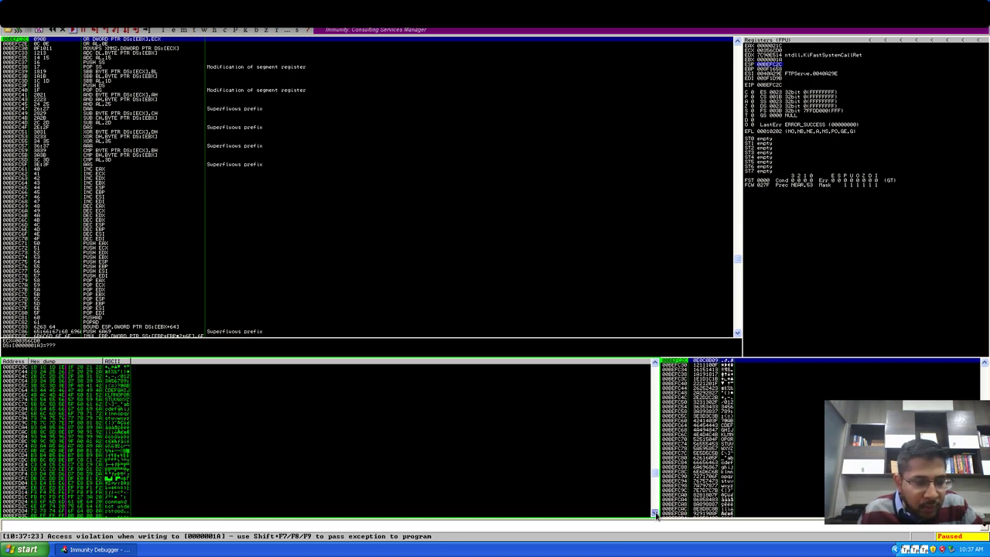
pyautogui.moveTo(281, 496)
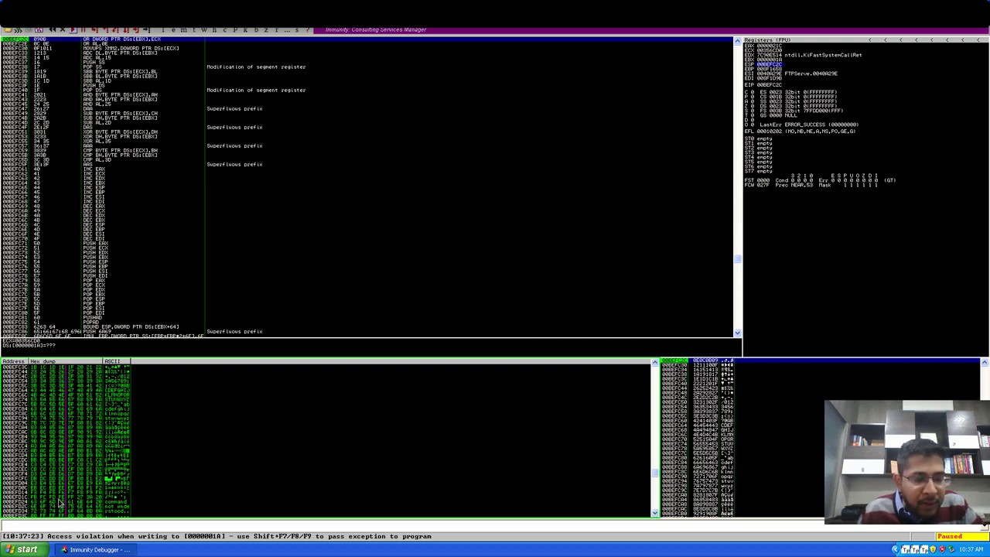
pyautogui.moveTo(72, 500)
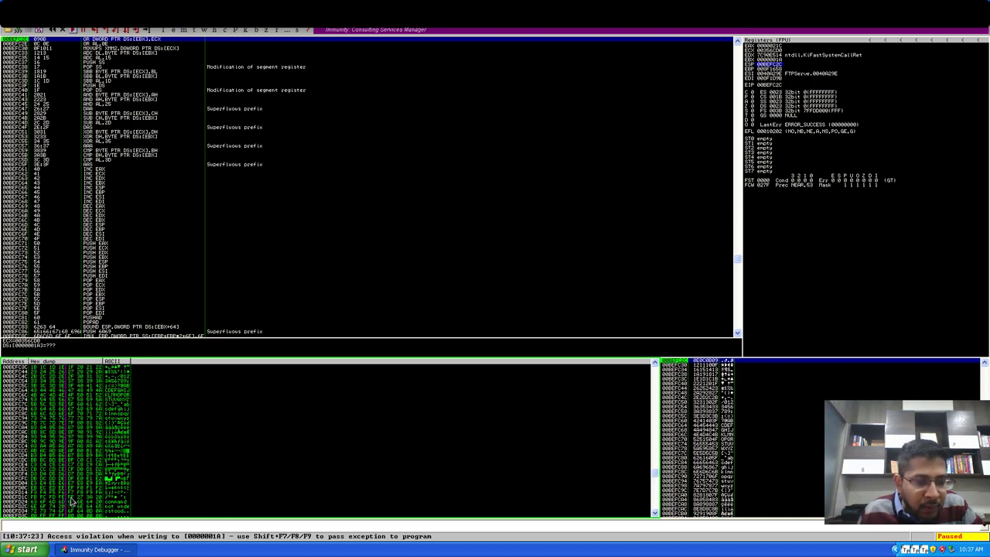